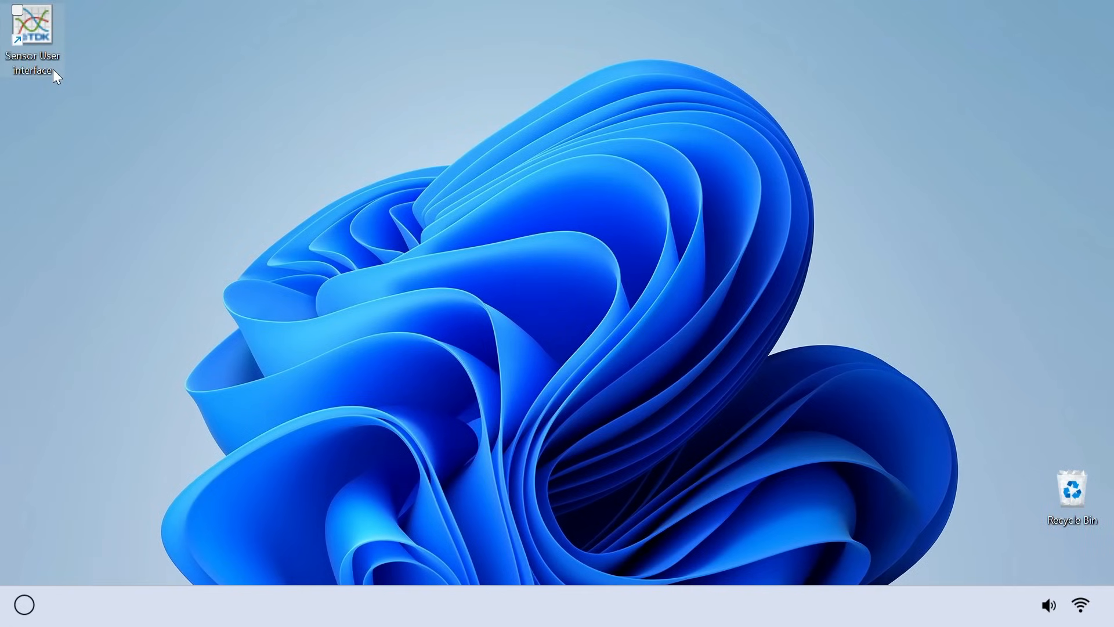
Step: Launch the TDK Sensor User Interface from its desktop shortcut
double_click(34, 25)
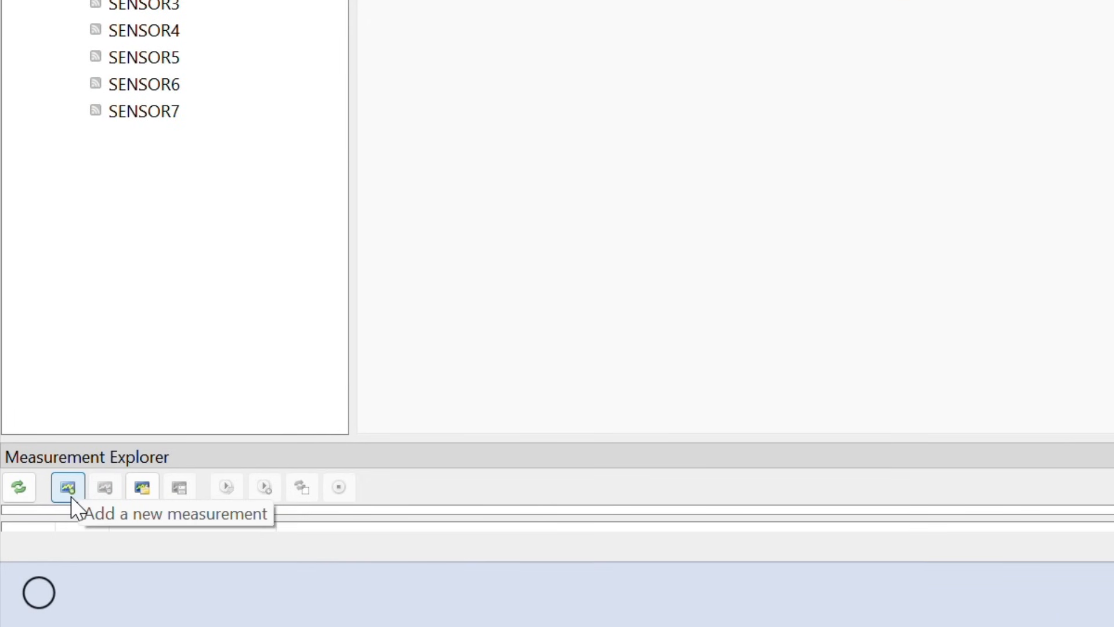
Step: Add a new measurement of type STREAMOUT from Measurement Explorer
left_click(64, 487)
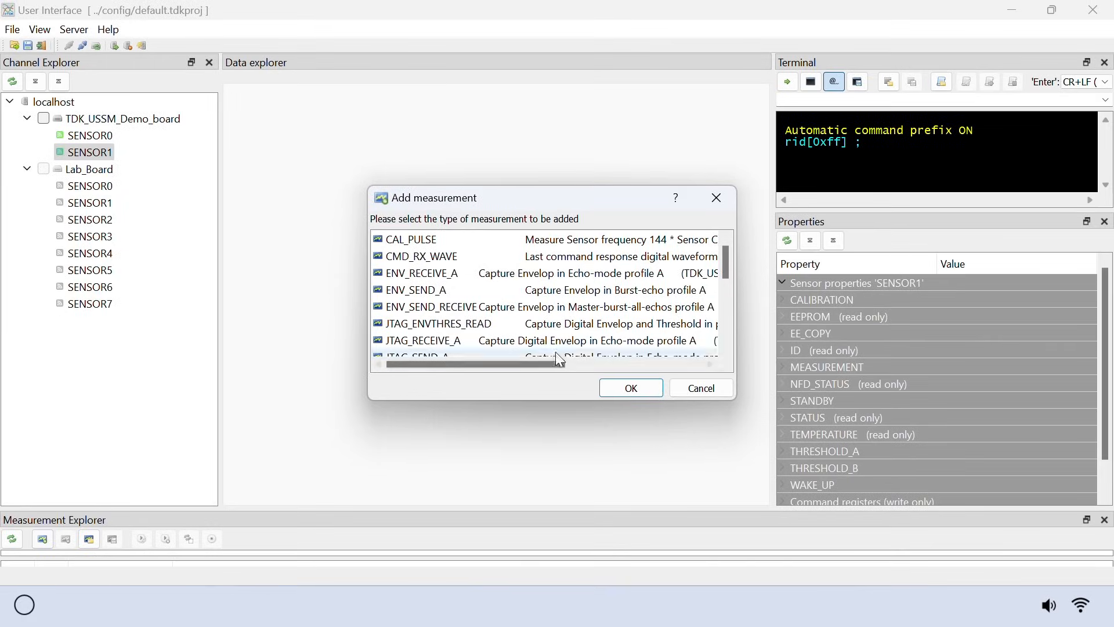
scroll("down", 3)
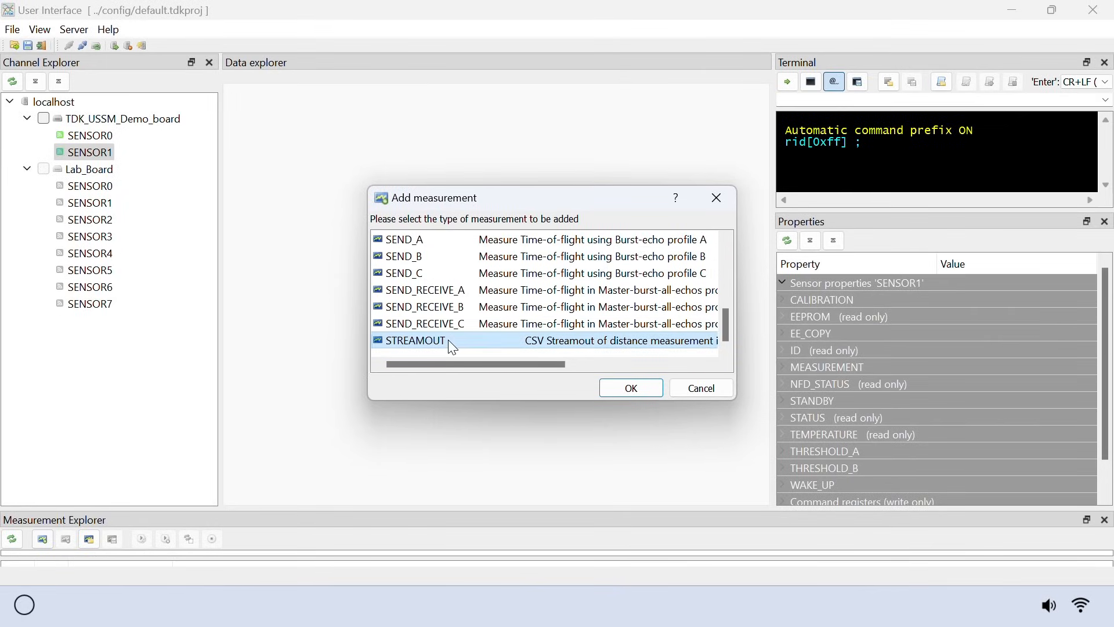
left_click(631, 387)
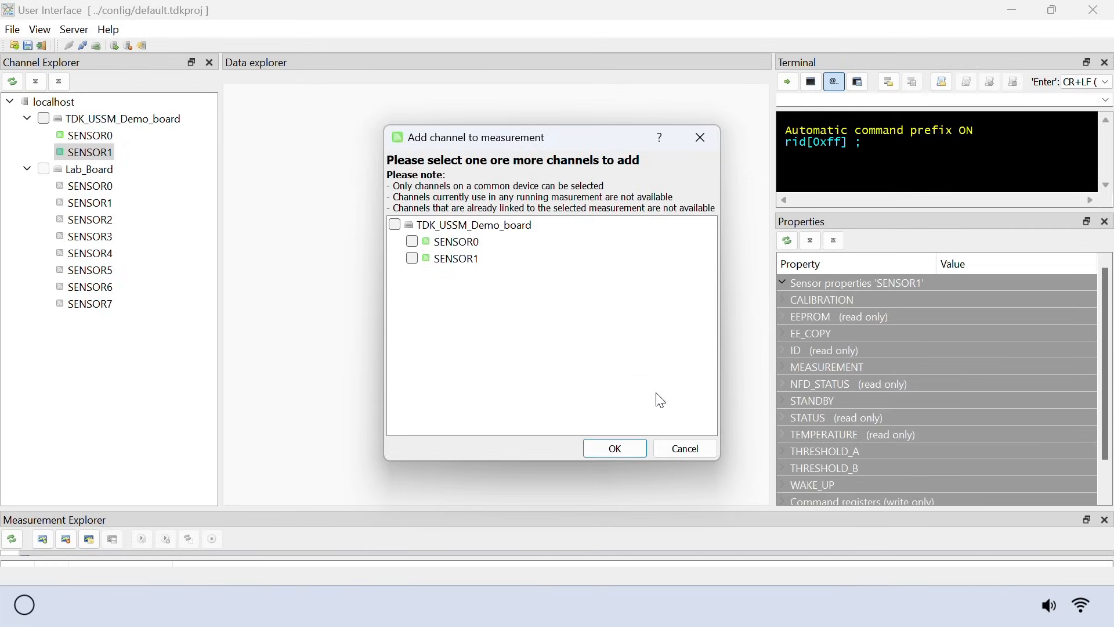
Step: Add SENSOR1 under TDK_USSM_Demo_board as the measurement channel
left_click(410, 258)
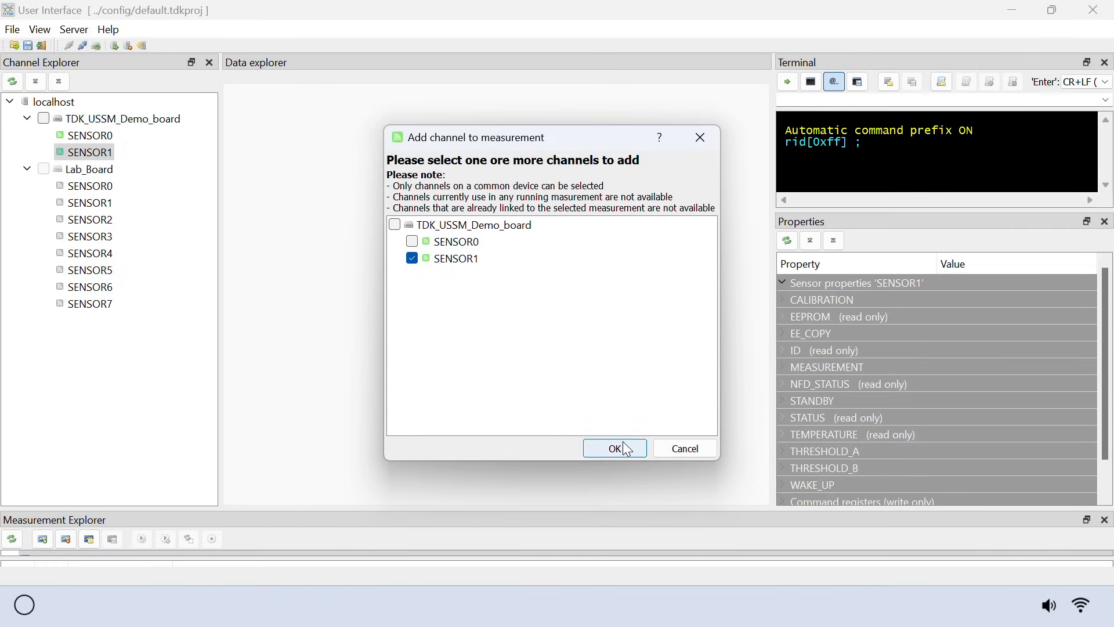
left_click(615, 448)
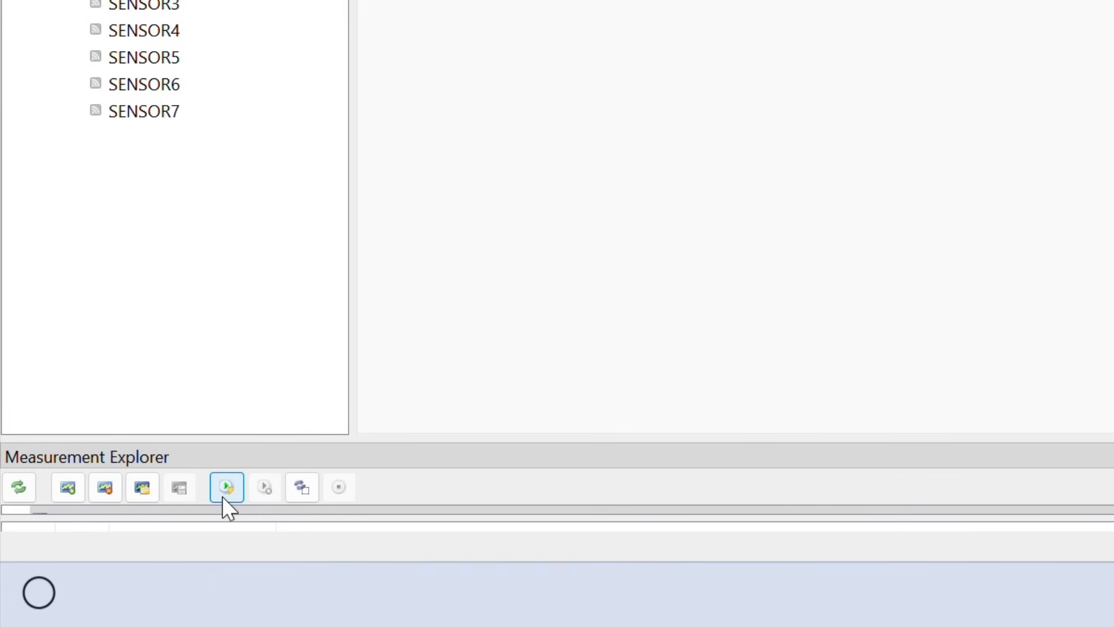
mouse_move(225, 487)
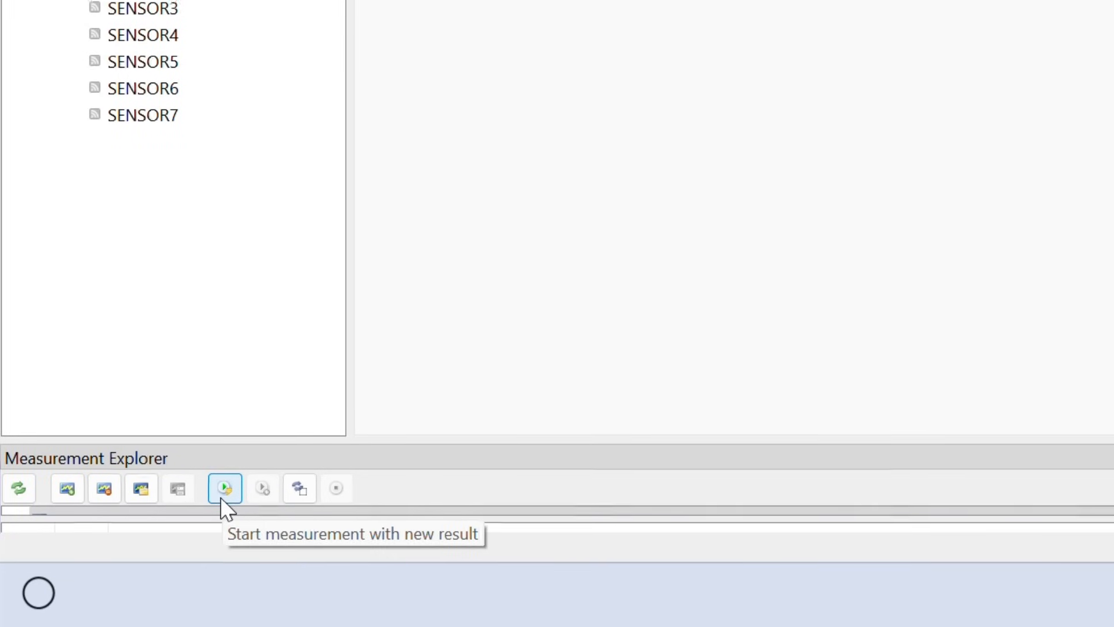
Step: Start the STREAMOUT measurement with a new result, plotting live distance values
left_click(224, 487)
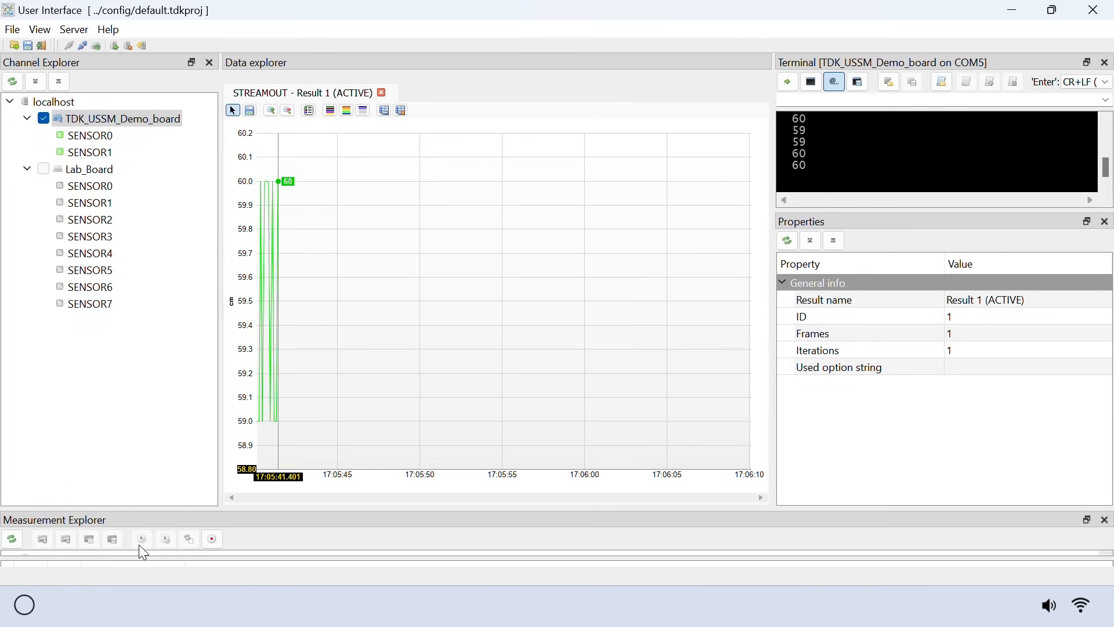